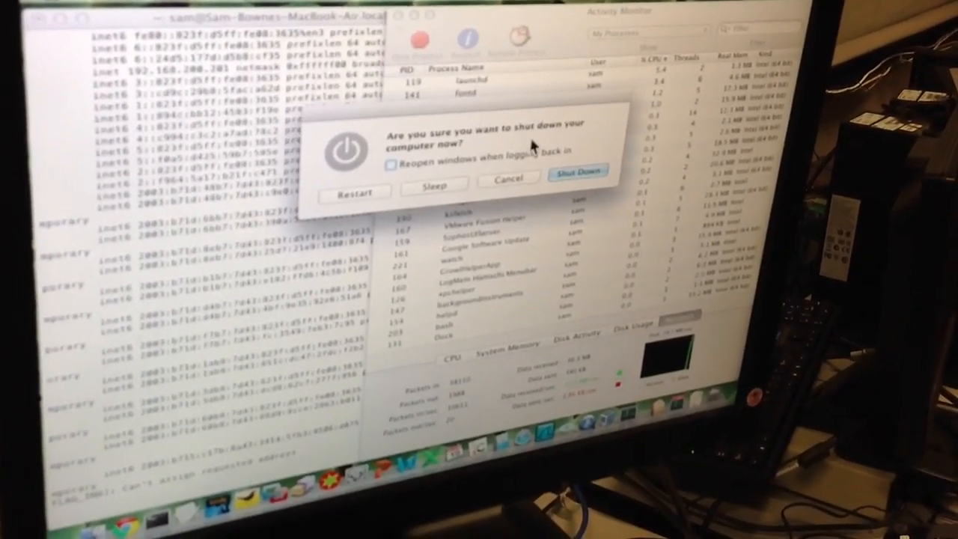
- Choose Restart in the macOS shutdown dialog to try recovering the frozen Mac
click(509, 181)
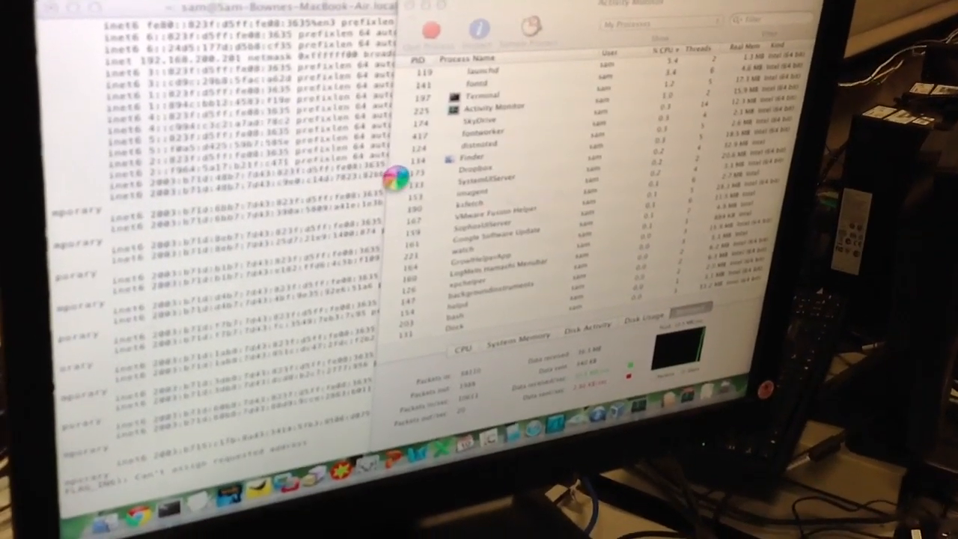